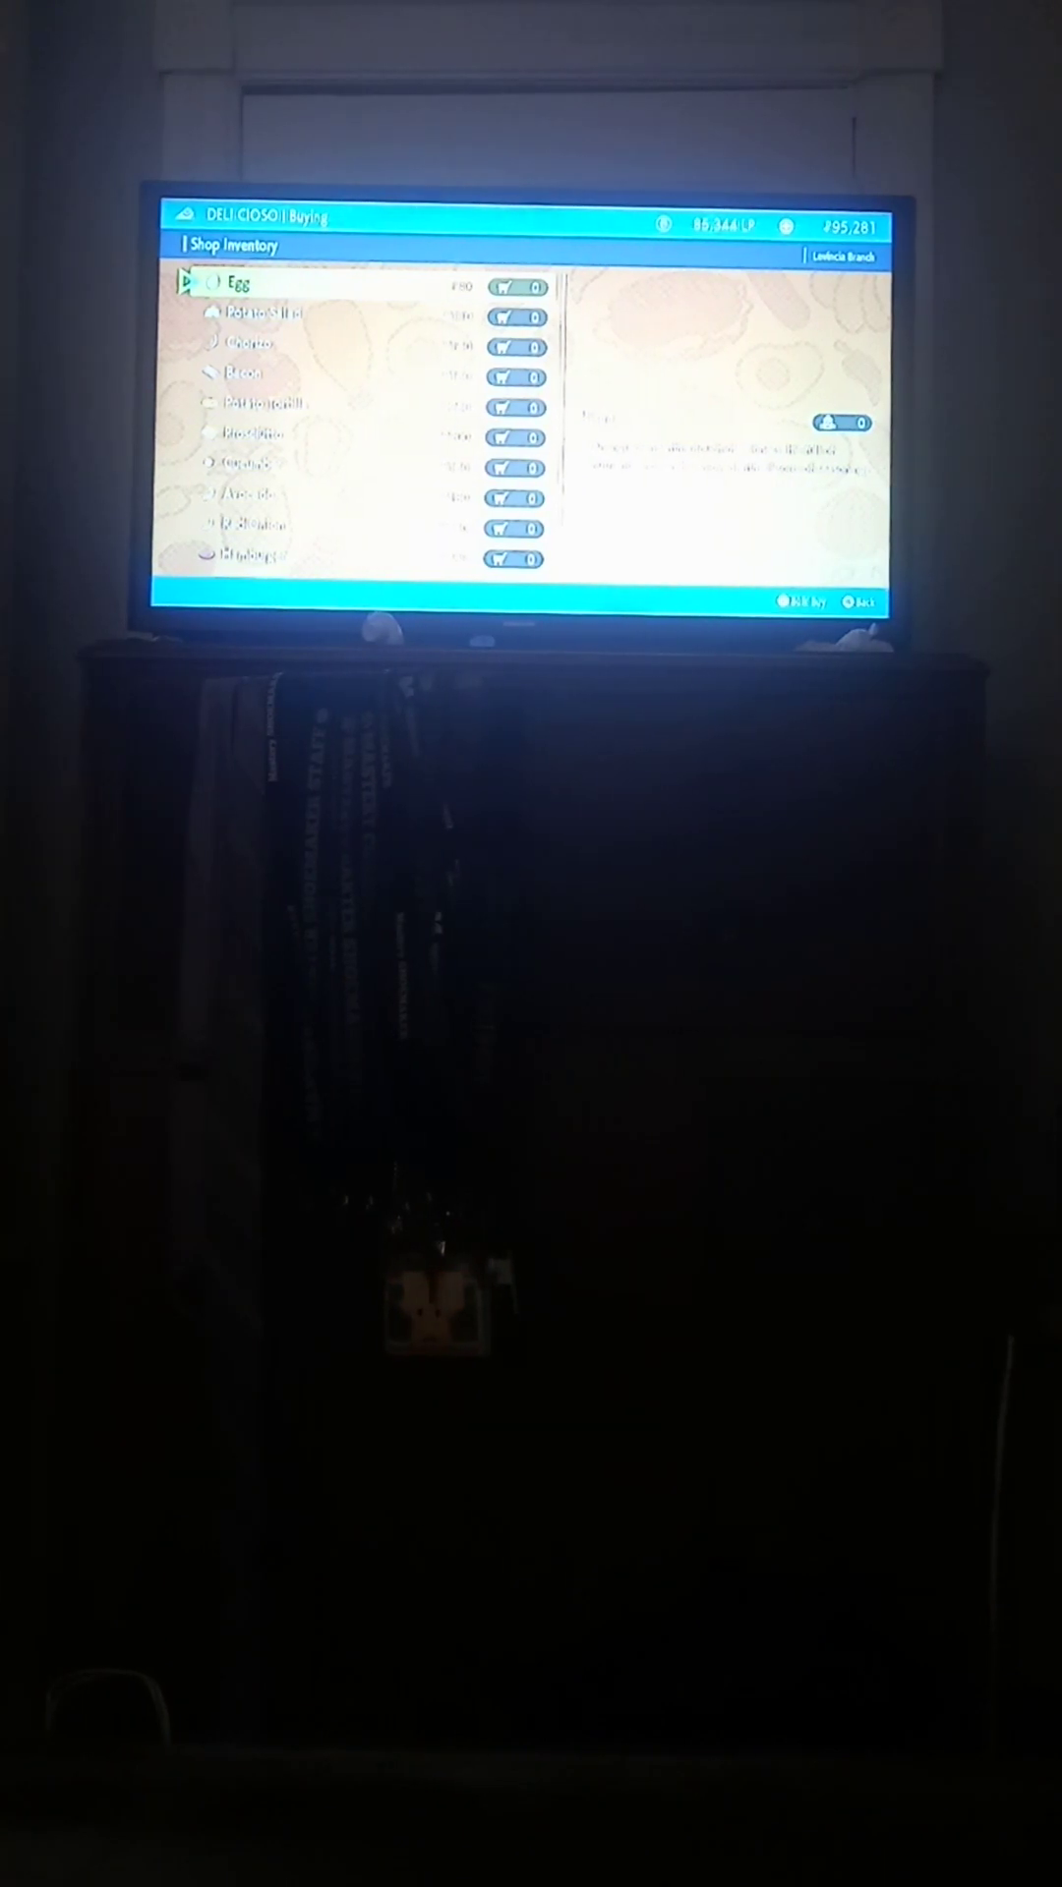
Step: Scroll the Delicioso inventory from Egg past Bacon, Red Onion and Smoked Fillet to Watercress
{"action": "scroll", "scroll_direction": "down", "scroll_amount": 3}
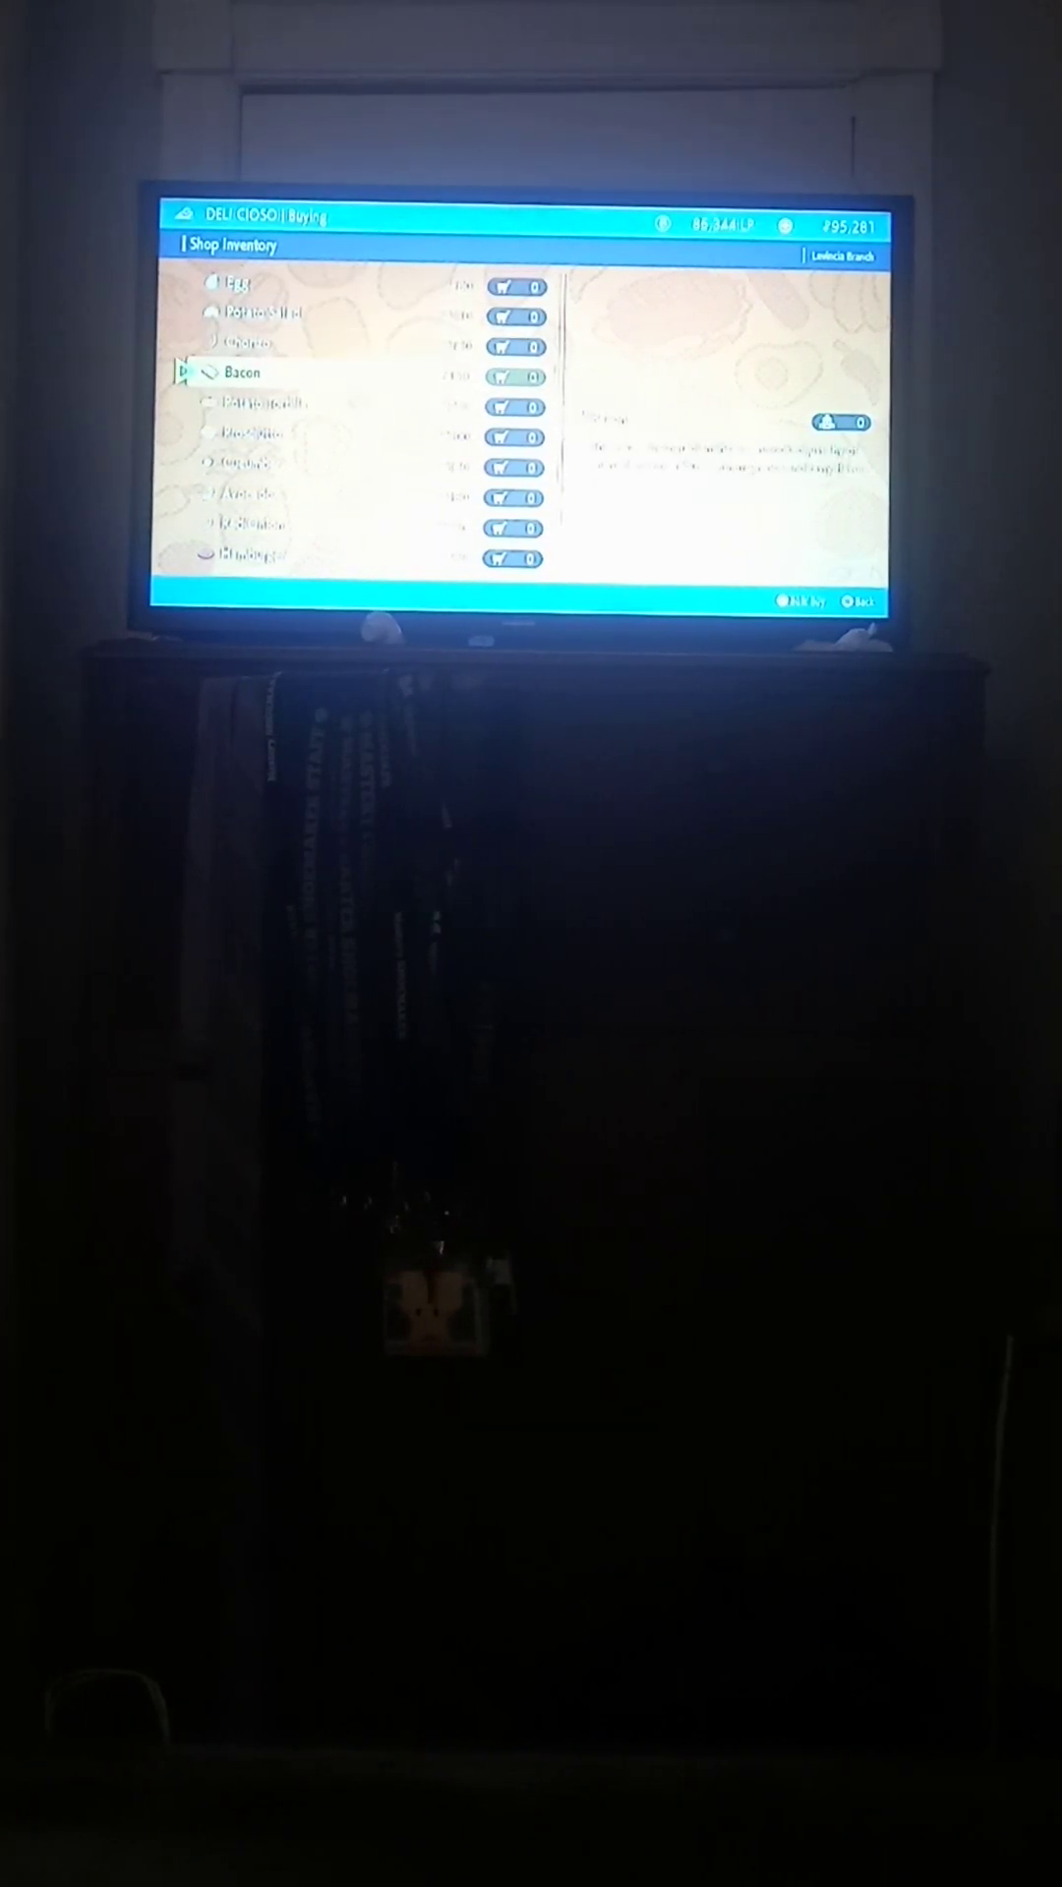
{"action": "key", "text": "Down"}
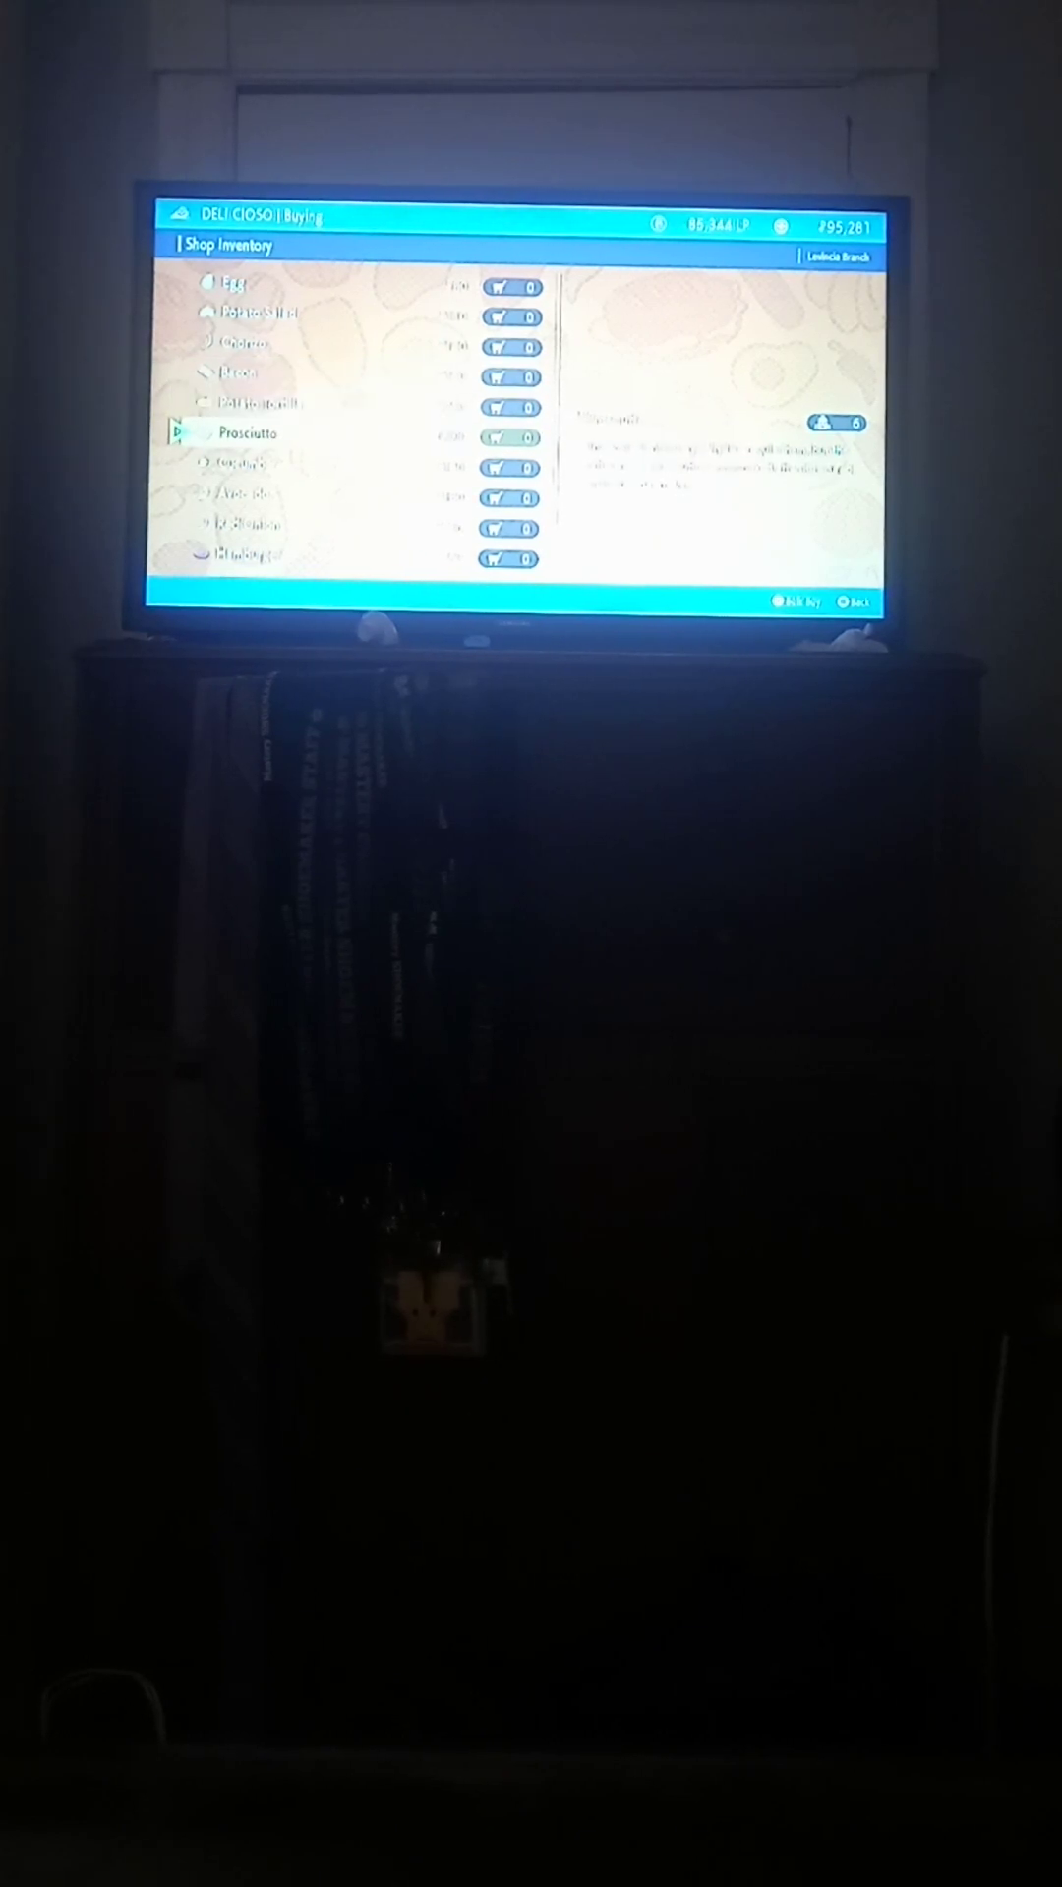
{"action": "scroll", "scroll_direction": "down", "scroll_amount": 3}
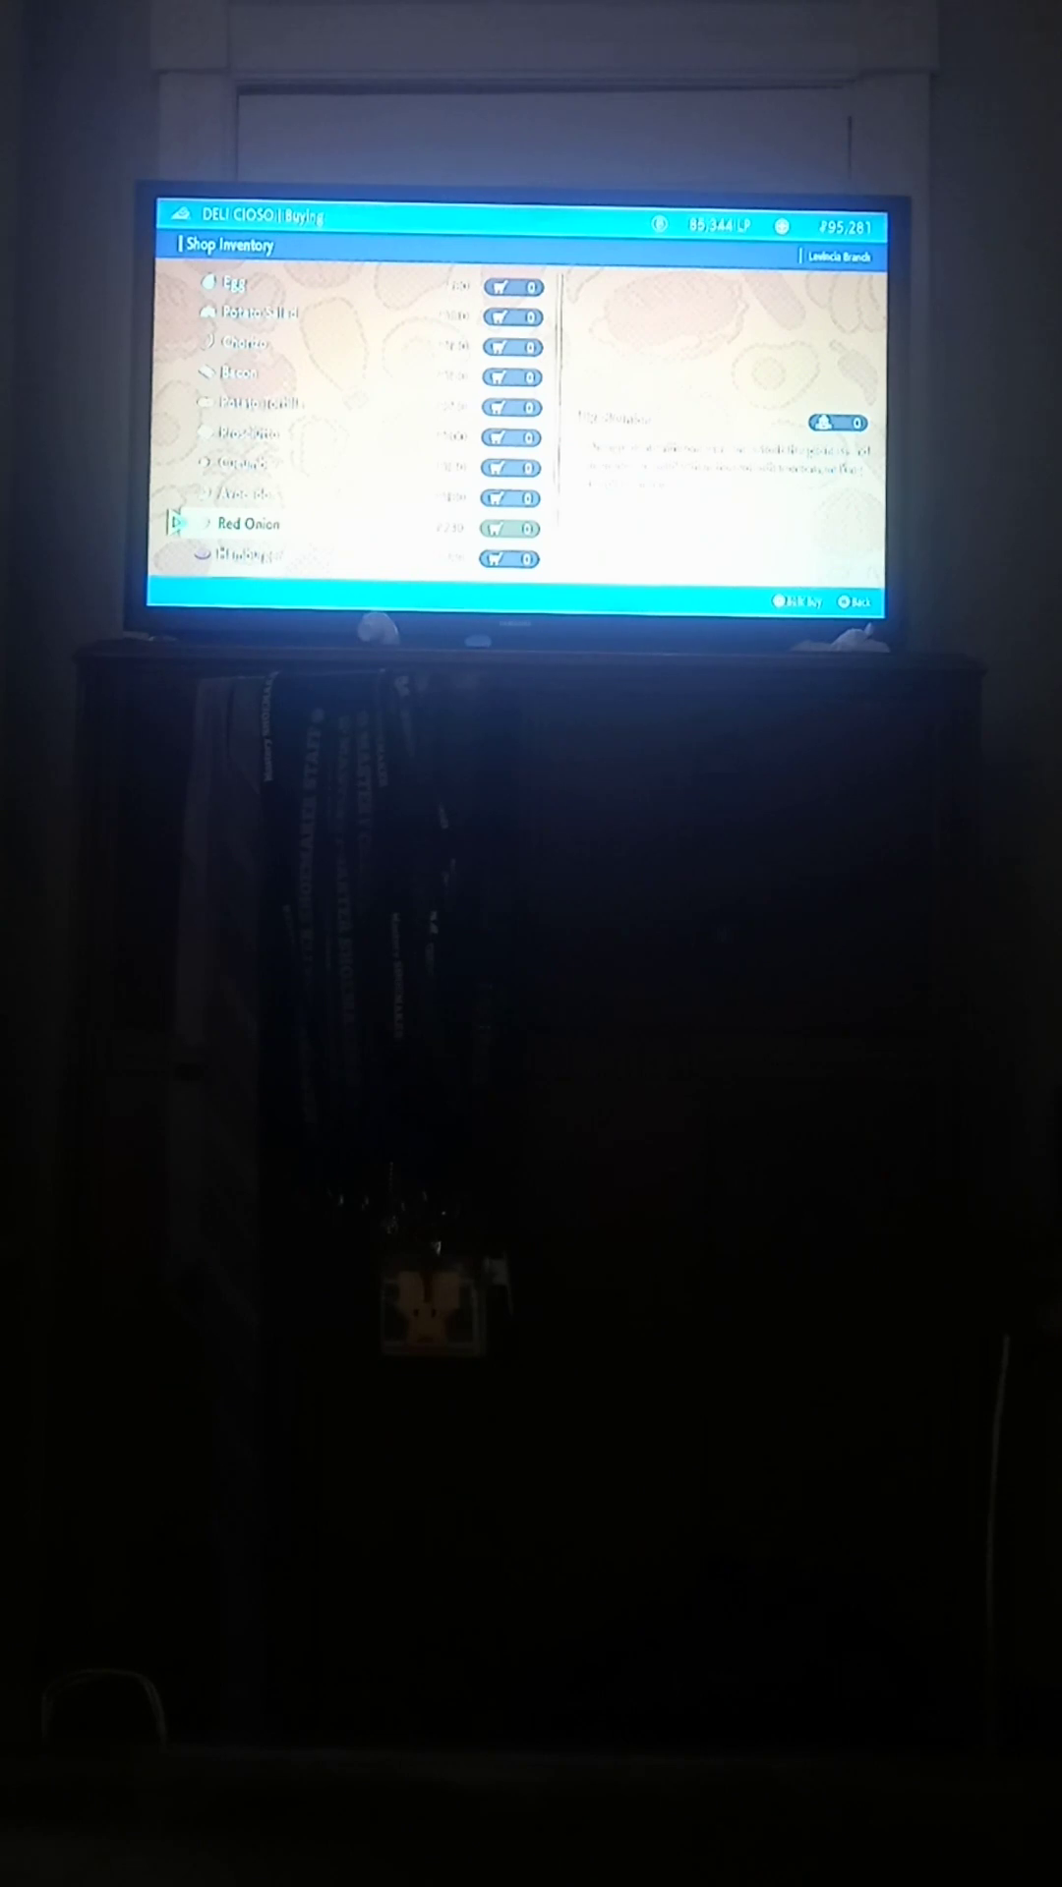
{"action": "scroll", "scroll_direction": "down", "scroll_amount": 3}
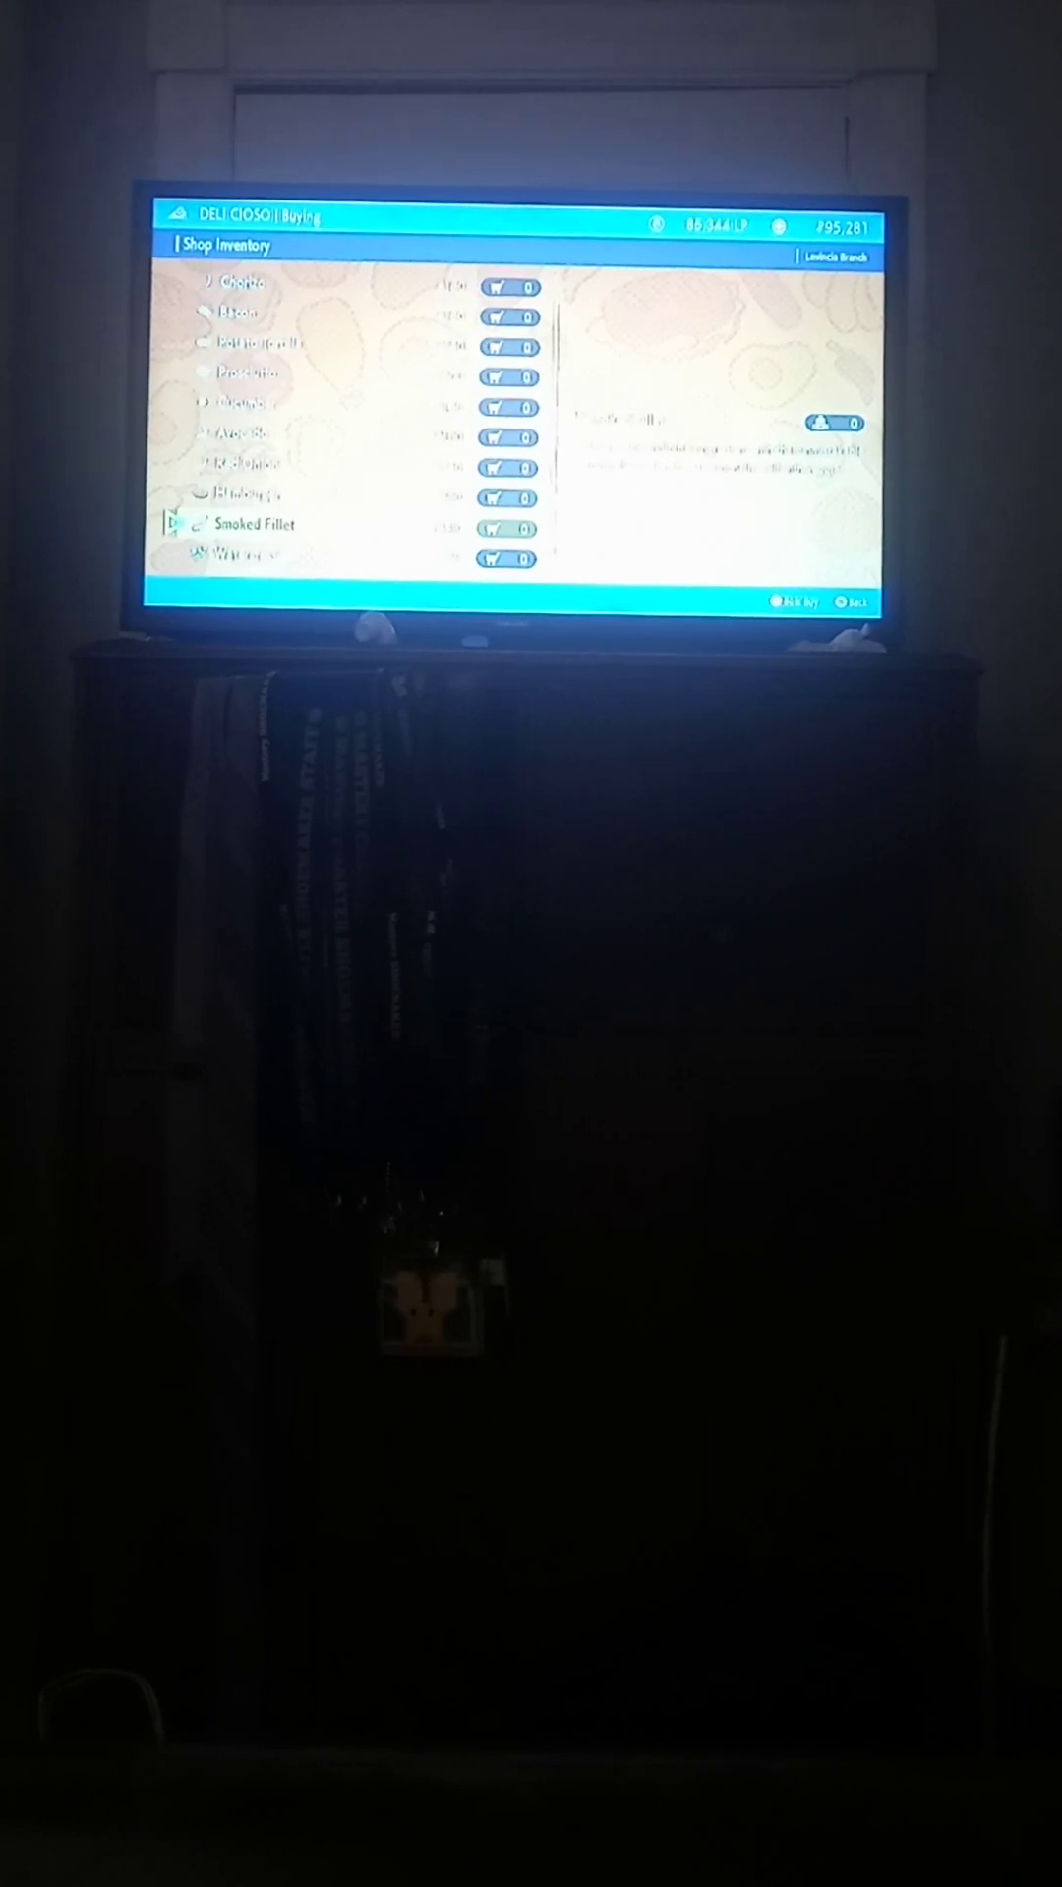
{"action": "scroll", "scroll_direction": "down", "scroll_amount": 3}
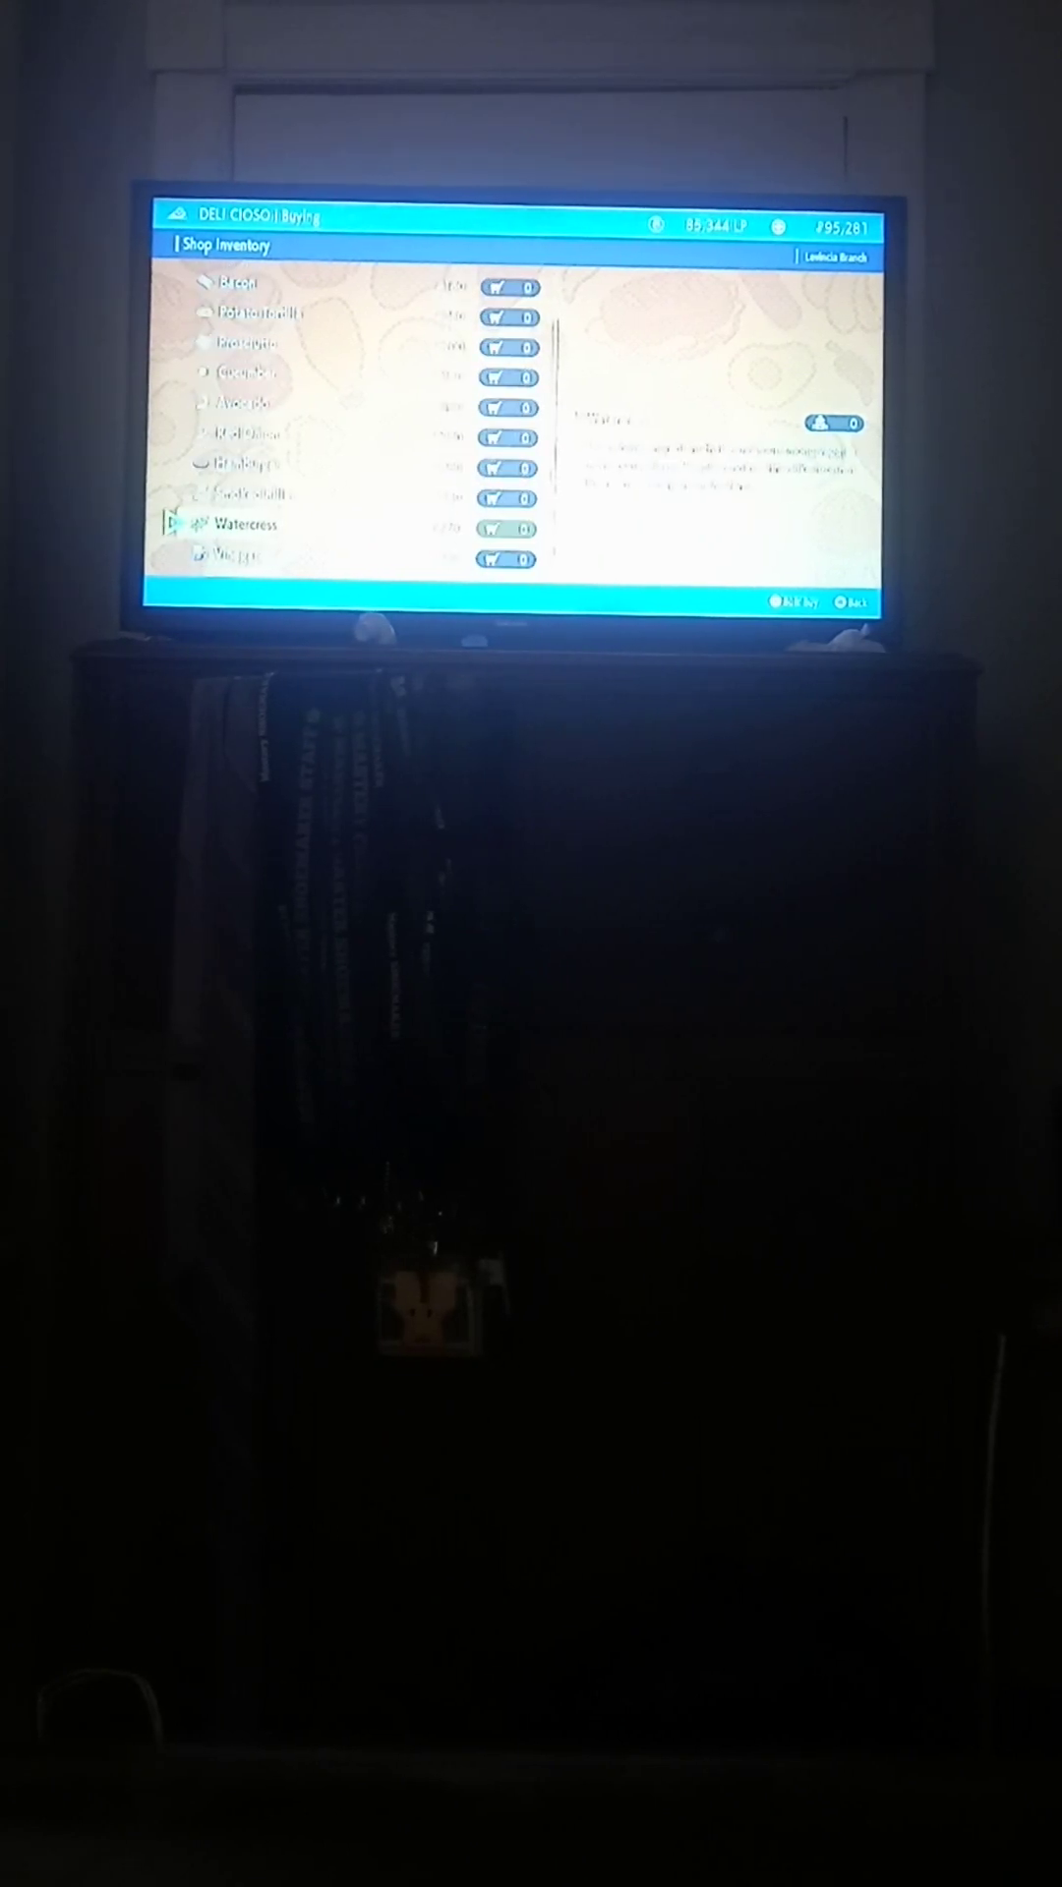